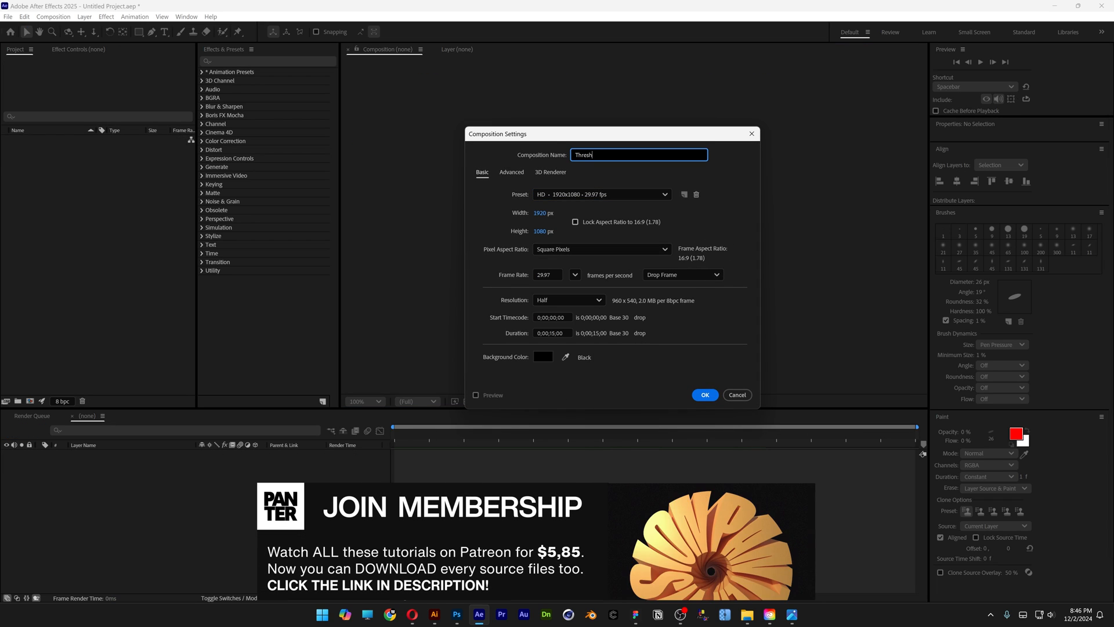
- Confirm the new 1920×1080 composition named Threshold holding the dancer clip
left_click(705, 394)
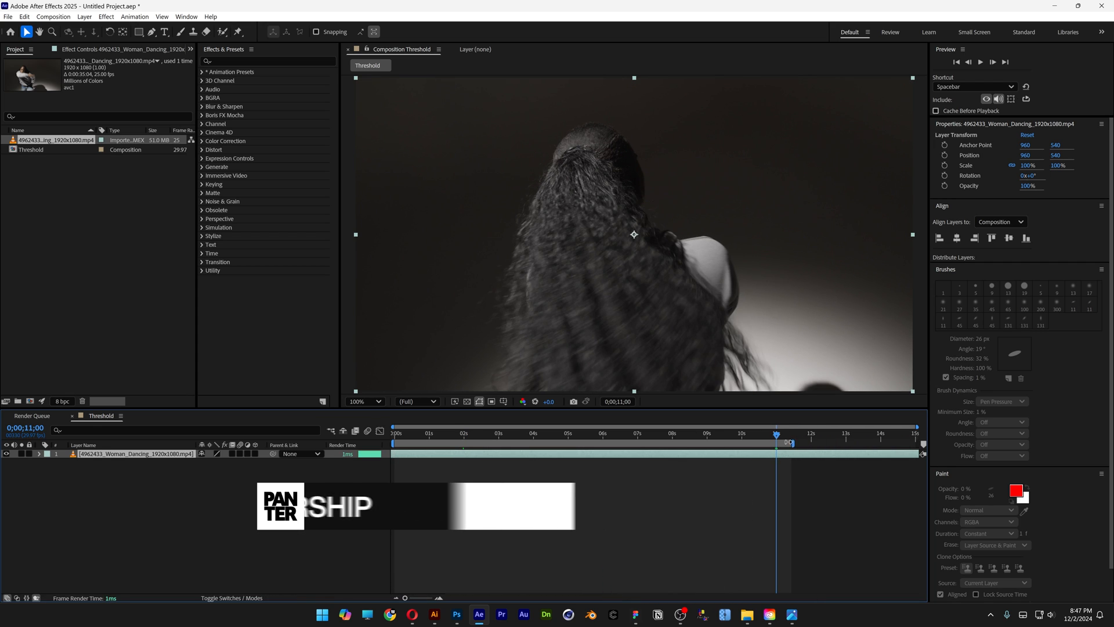
- Create a new adjustment layer above the dancer clip via Layer > New
left_click(83, 16)
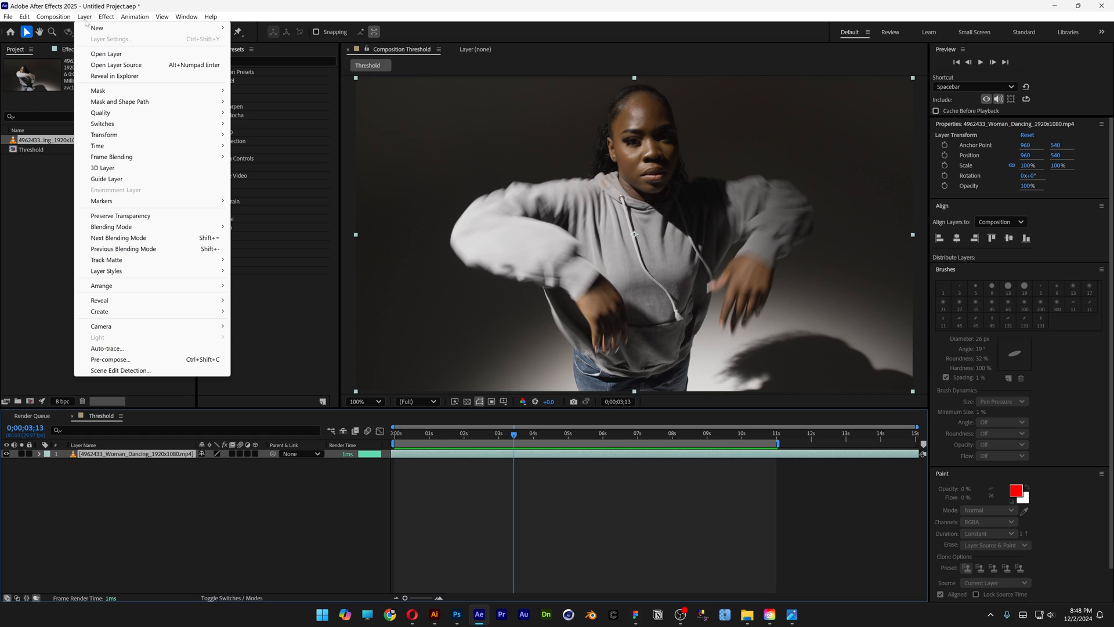
left_click(96, 28)
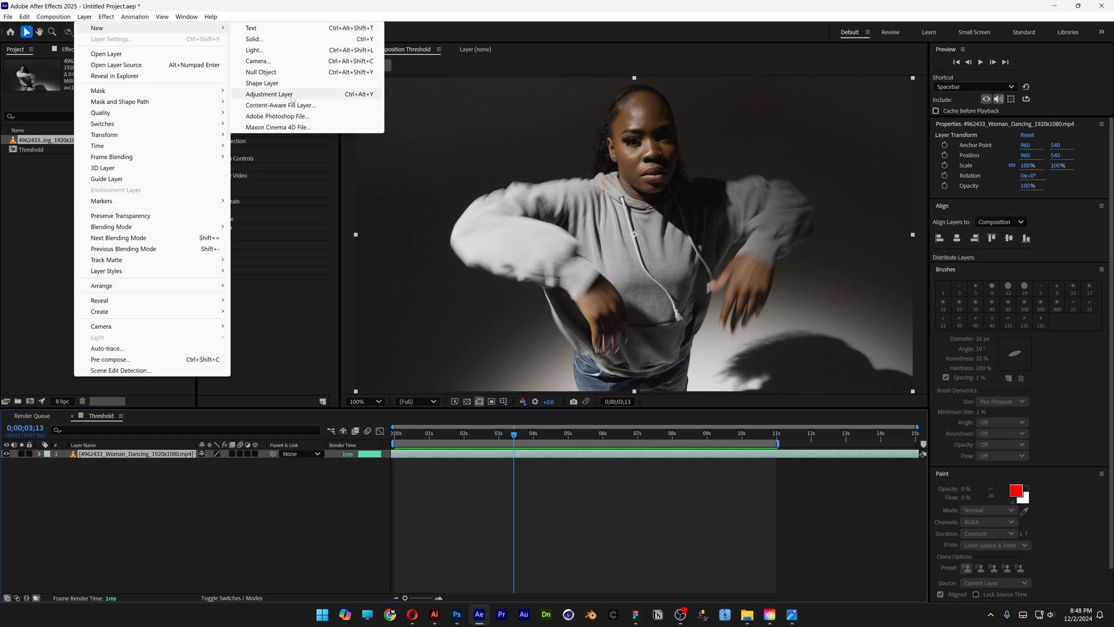
left_click(269, 94)
type("Threshold")
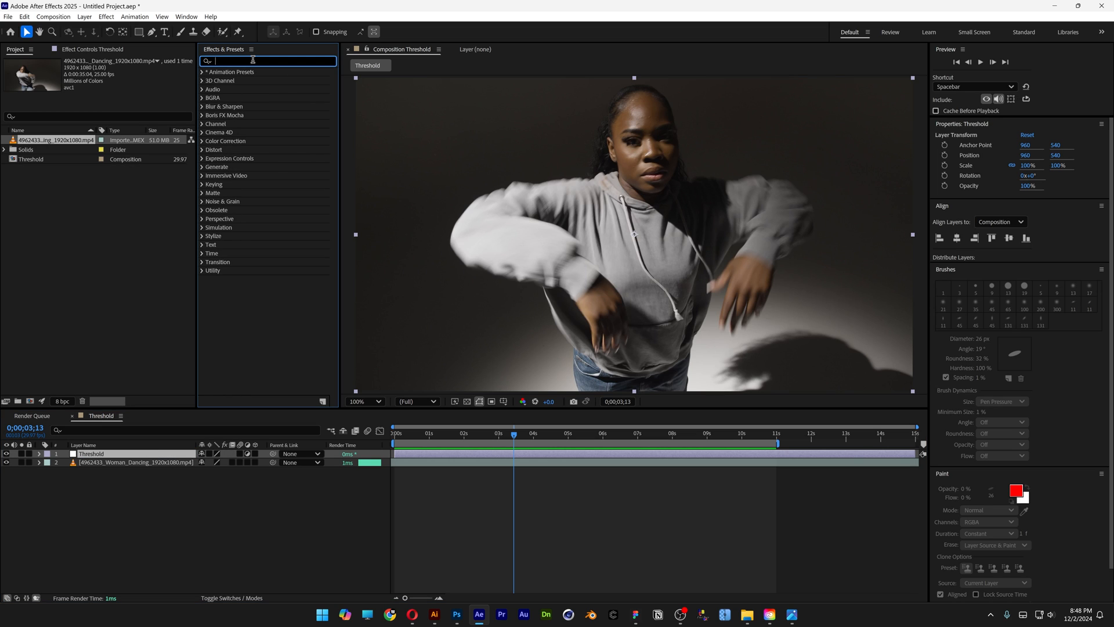
- Apply Add Grain to the adjustment layer with Viewing Mode set to Final Output
type("add grain")
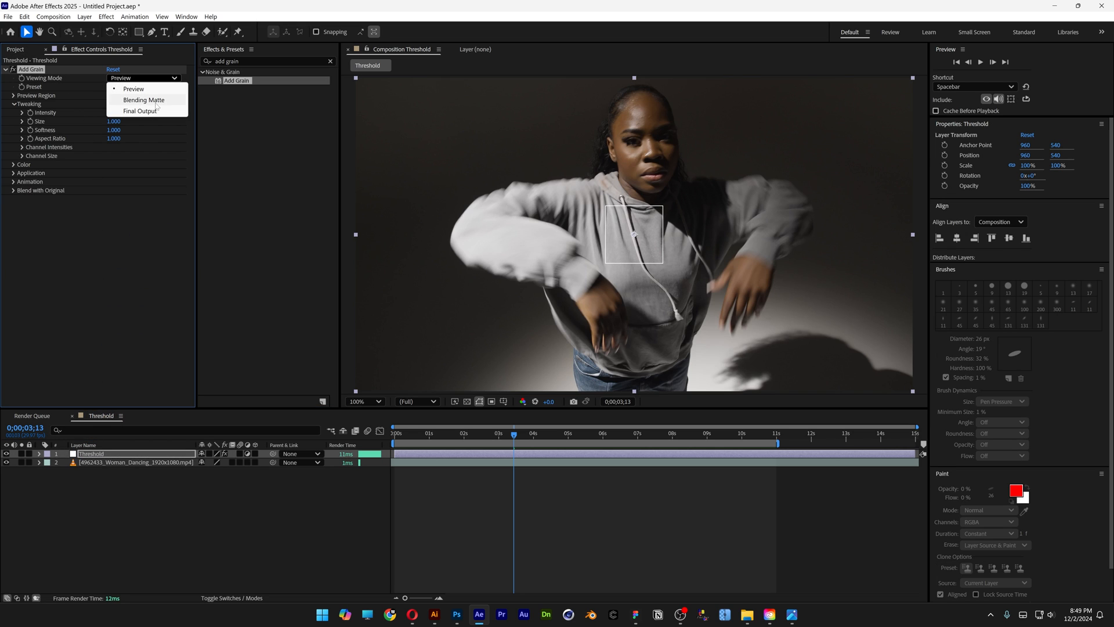
left_click(141, 111)
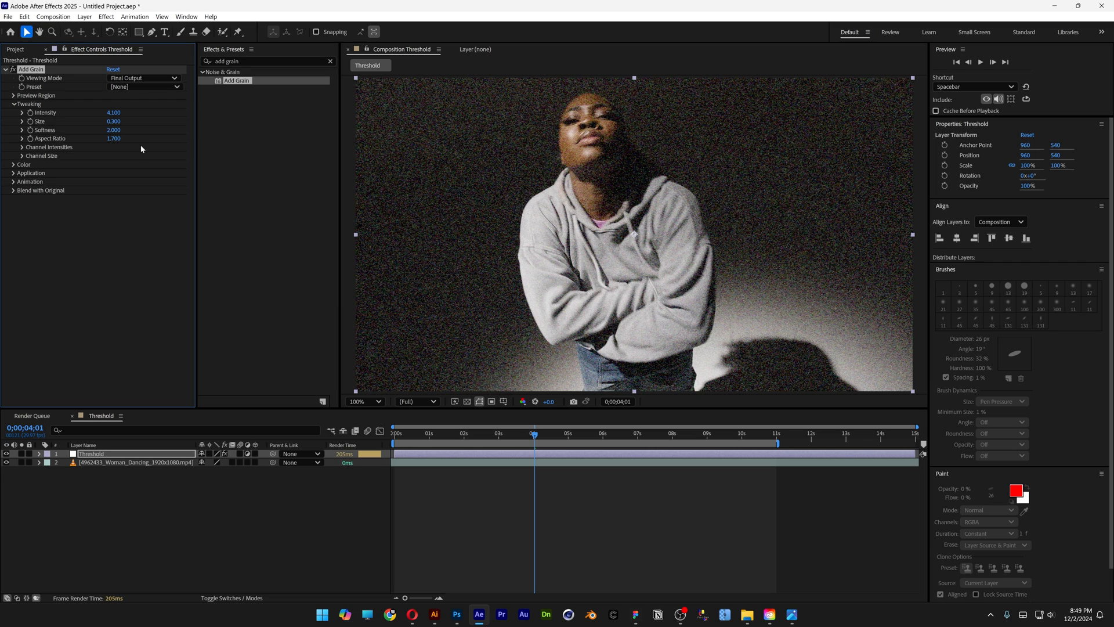
- Apply CC Threshold and lower its Threshold to 86.7, checking the look across frames
triple_click(263, 61)
type("thres")
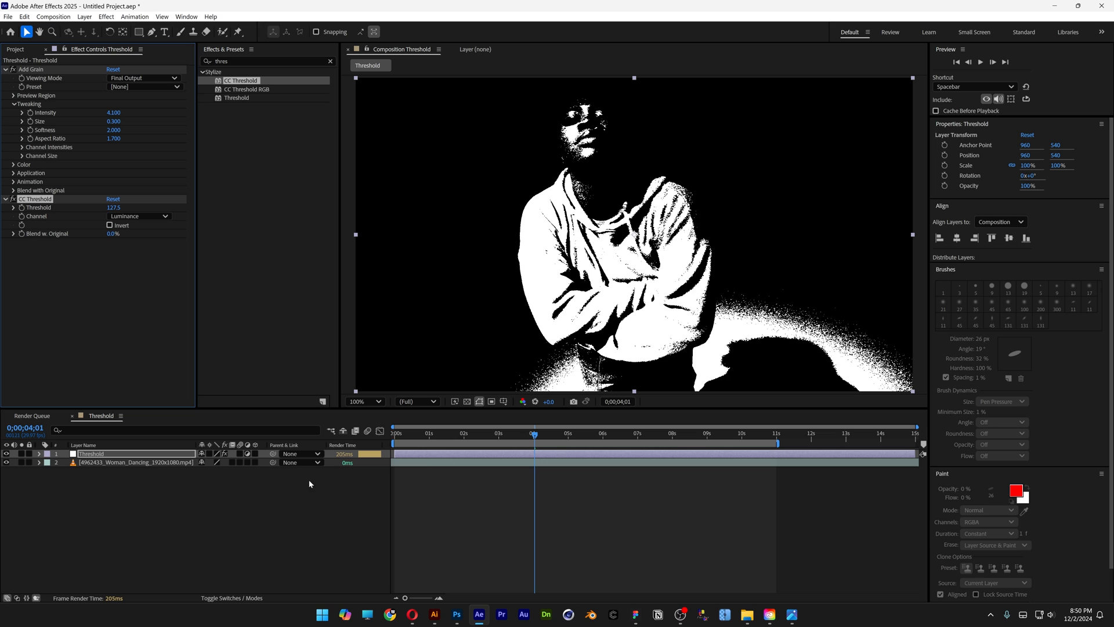
left_click(464, 433)
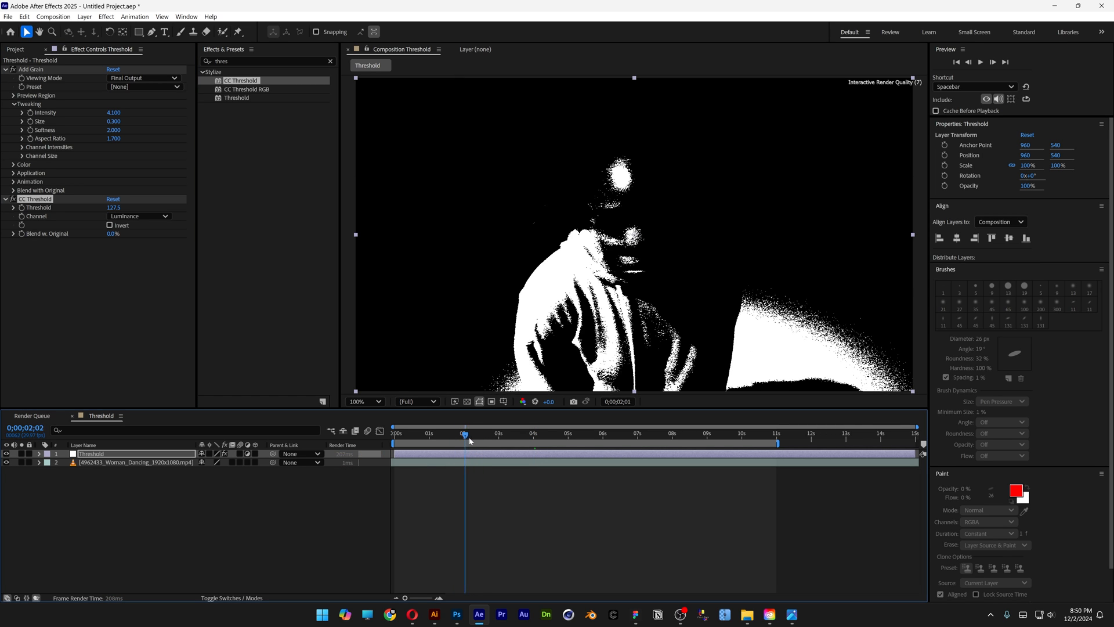
left_click(653, 433)
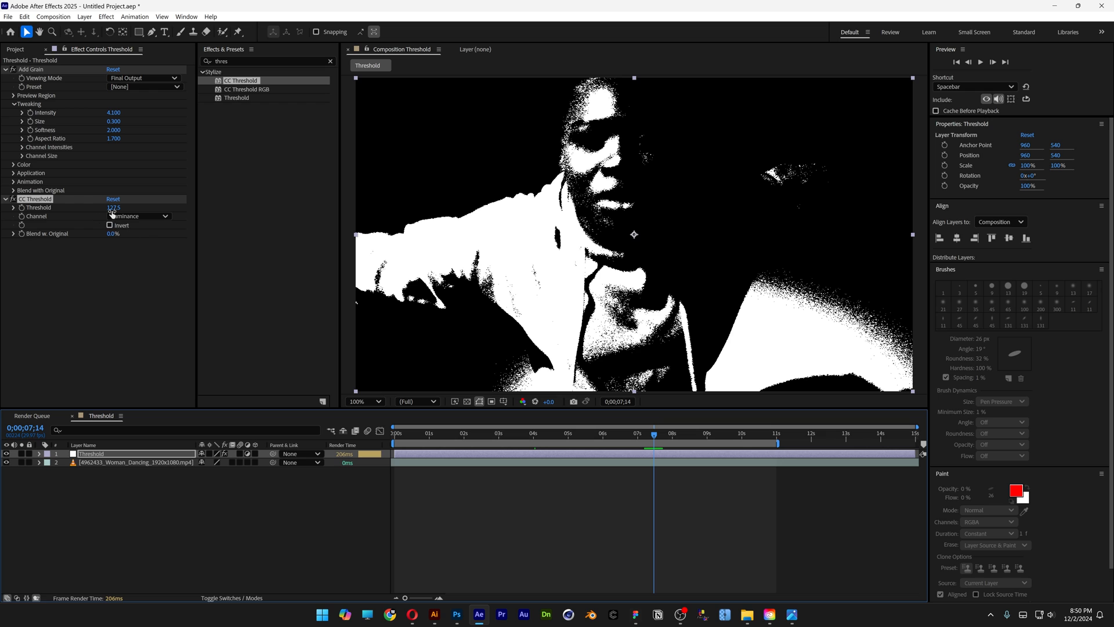
left_click_drag(113, 207, 106, 207)
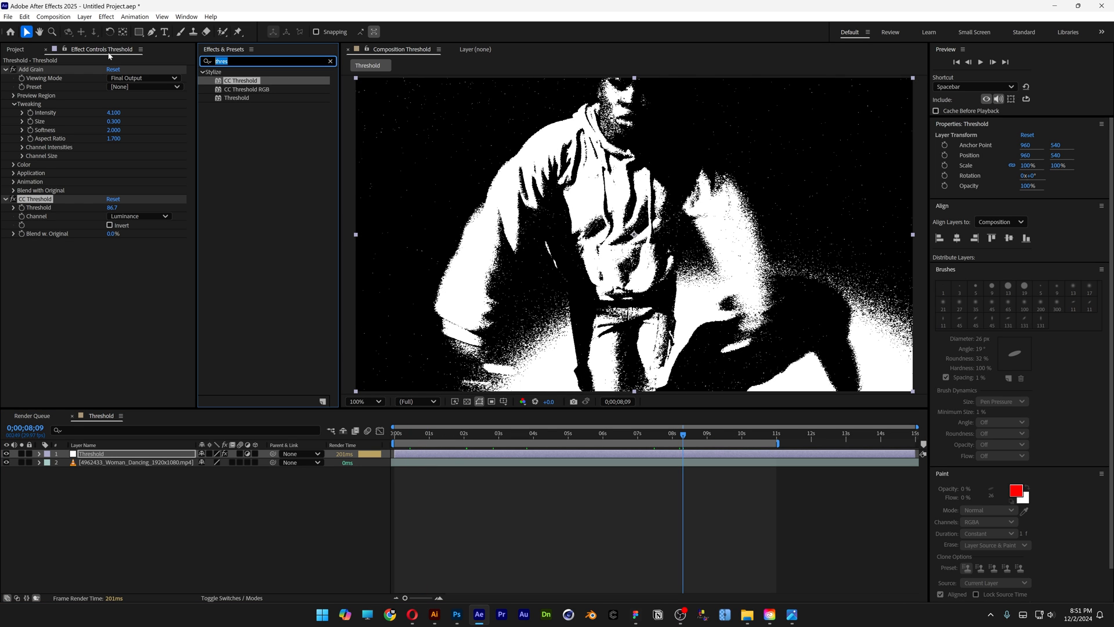
- Apply Fast Box Blur and set its Blur Radius to 0.1
type("fast box")
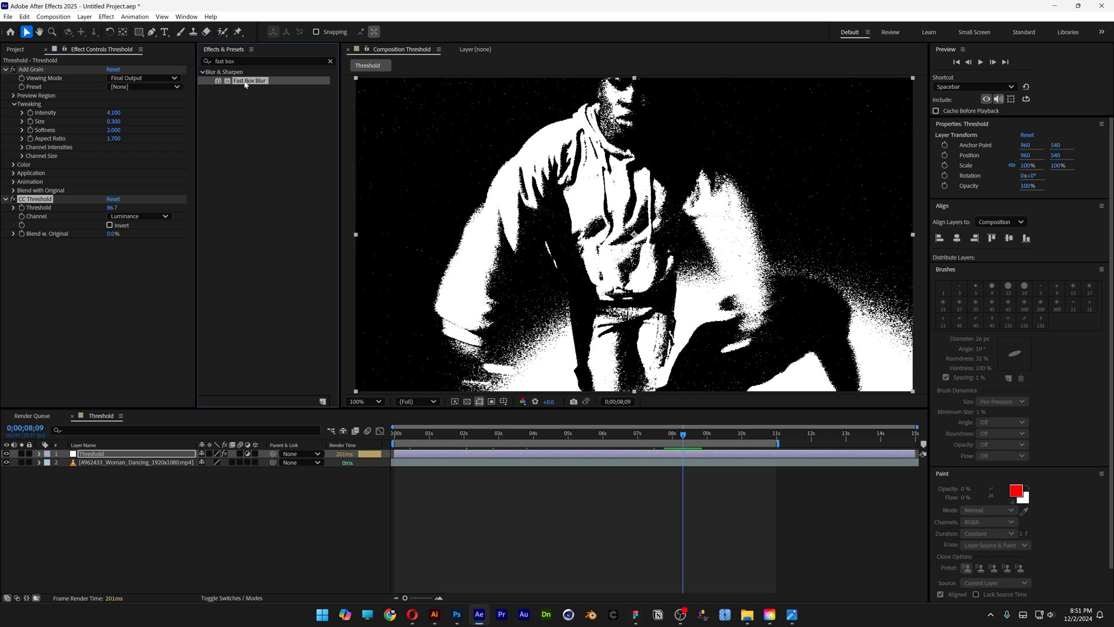
double_click(250, 80)
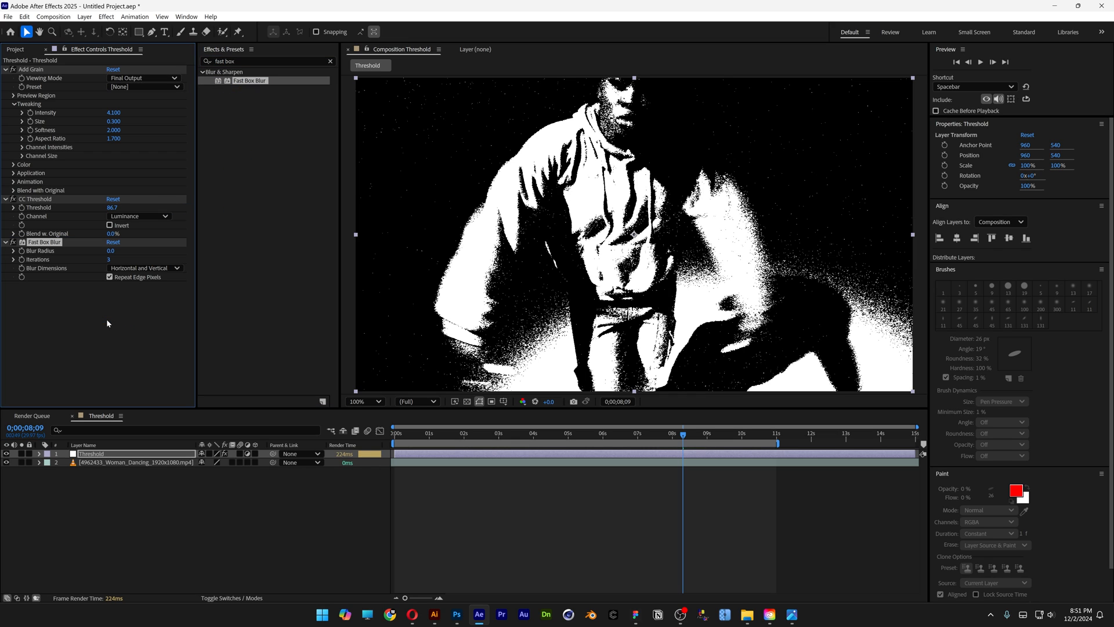
double_click(114, 251)
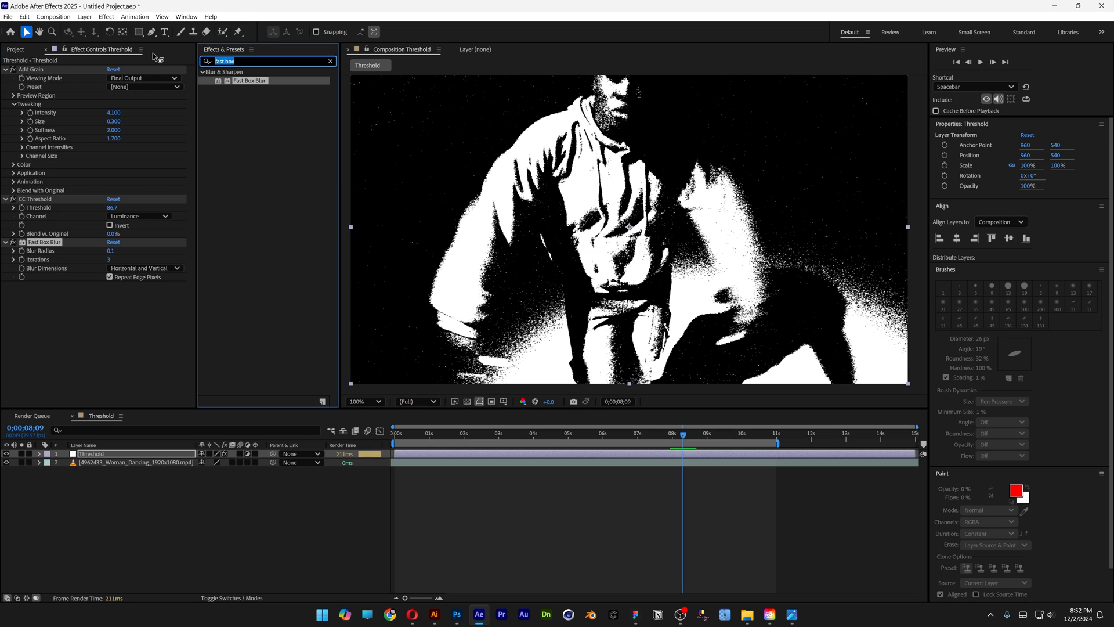
- Apply Tritone with cream FDE0AC highlights and purple 3907C7 midtones, shadows left black
type("trit")
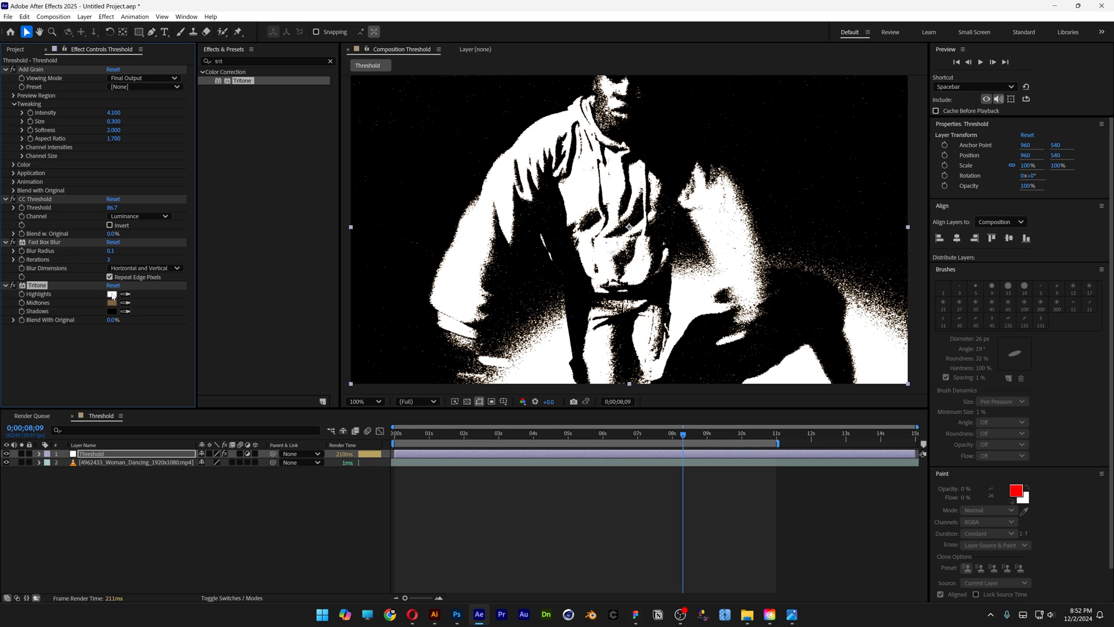
left_click(111, 294)
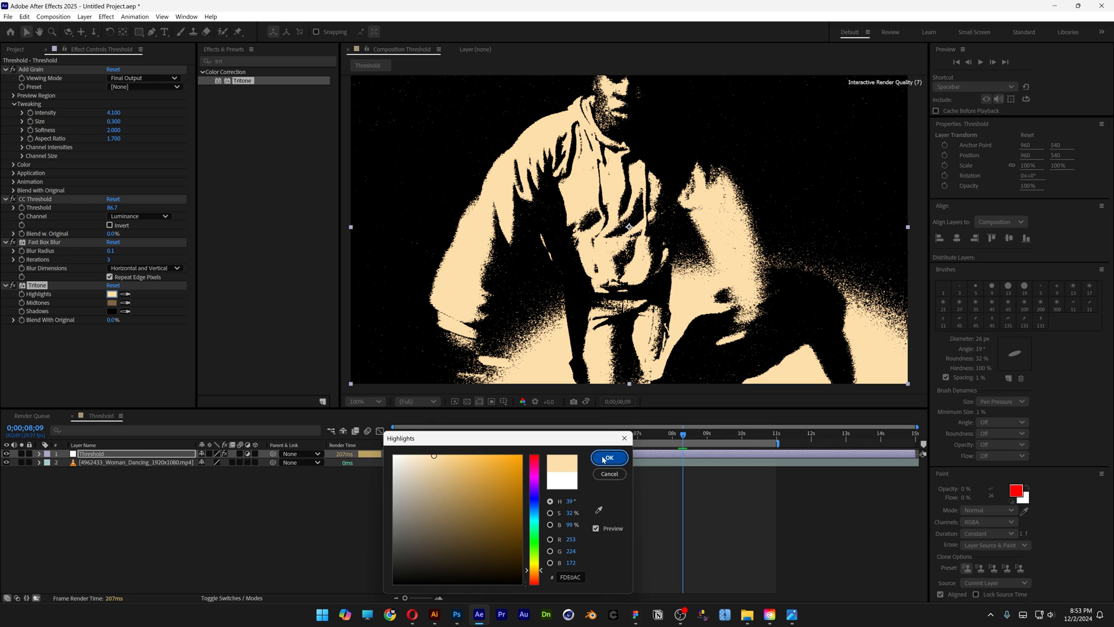
left_click(607, 457)
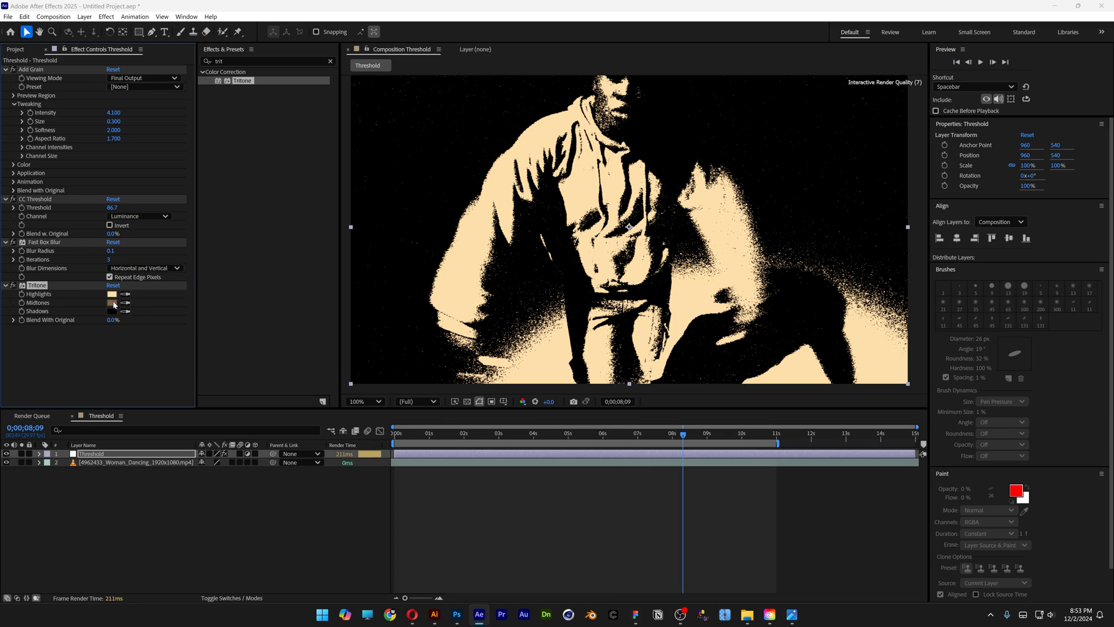
left_click(111, 303)
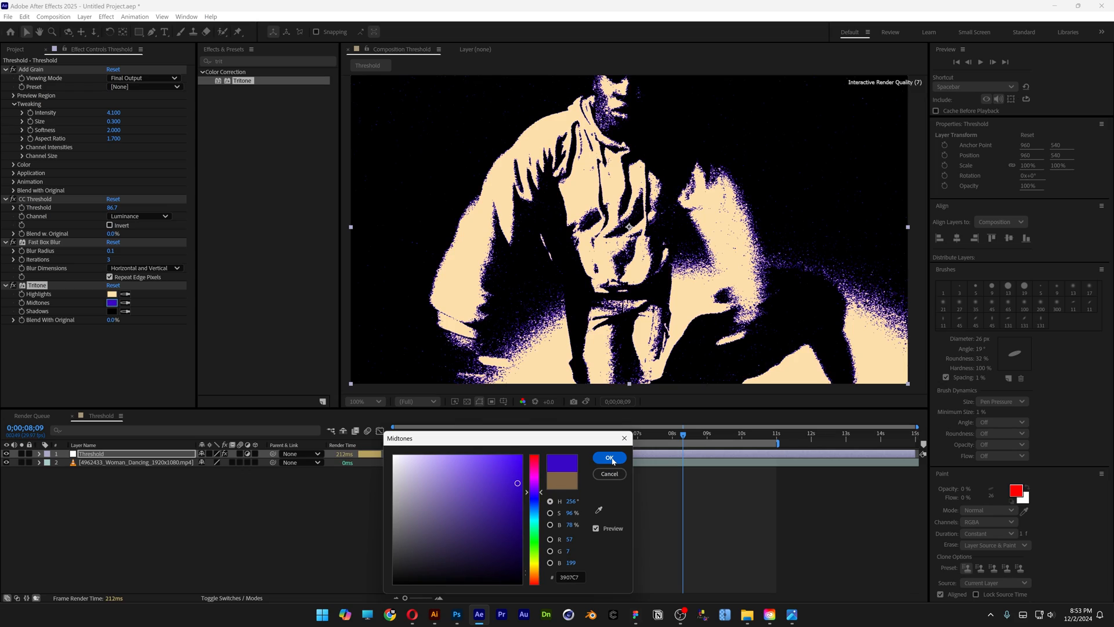
left_click(608, 457)
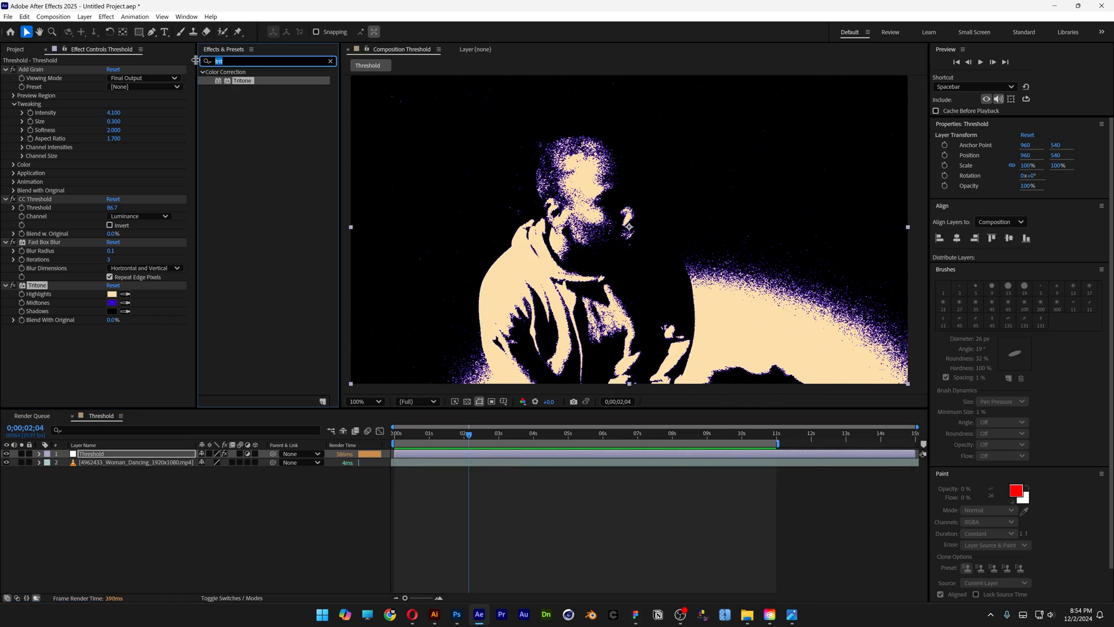
- Apply Posterize Time at frame rate 10 and preview the choppy playback
type("posterize")
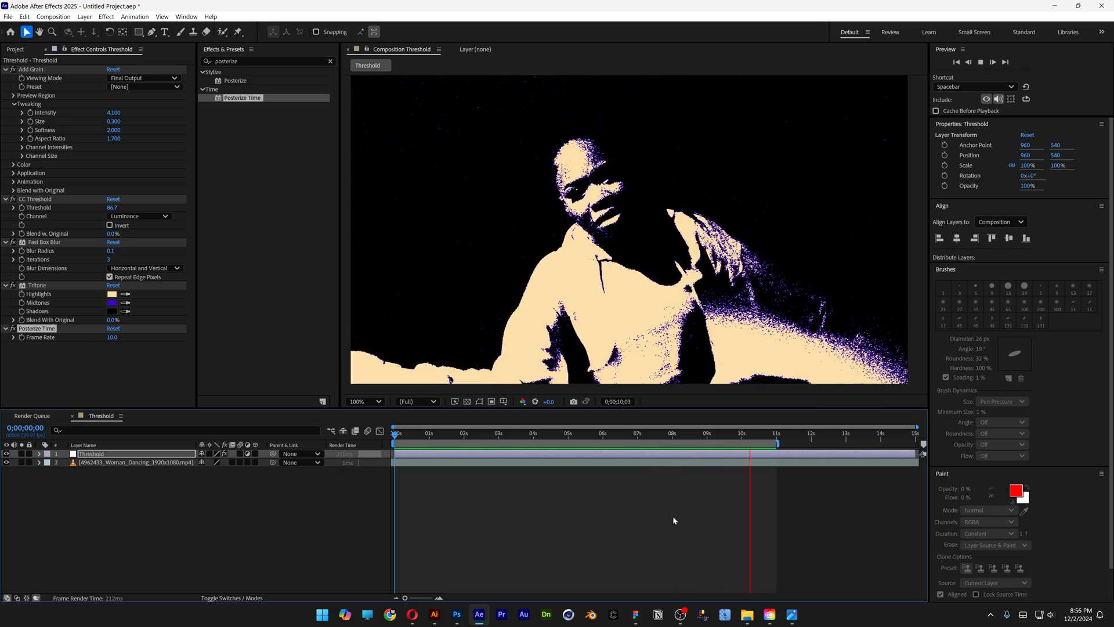
left_click(562, 444)
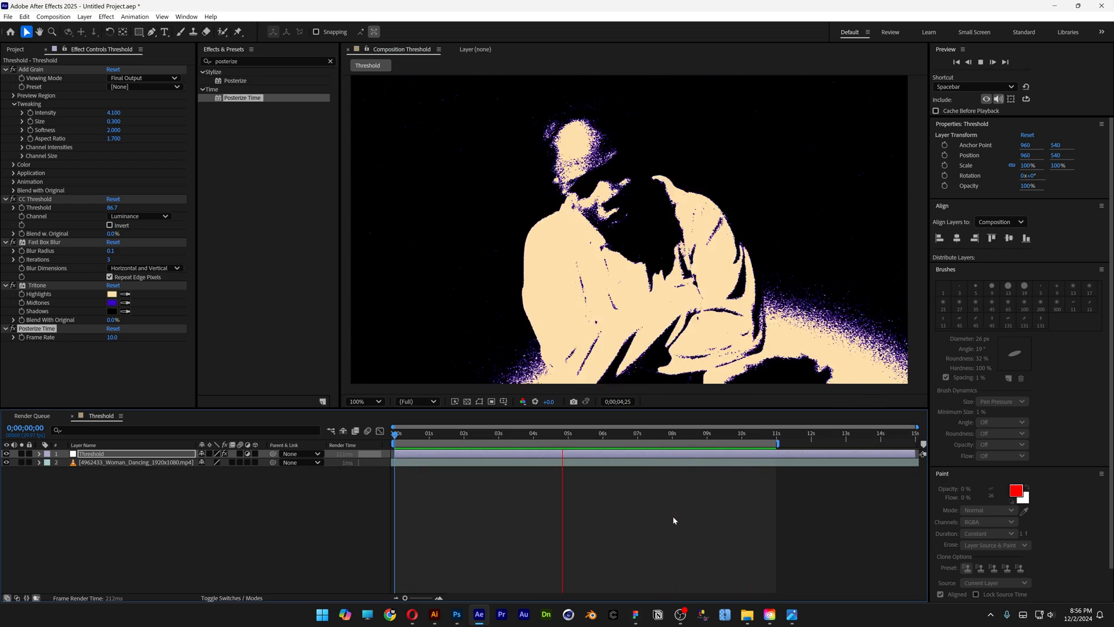